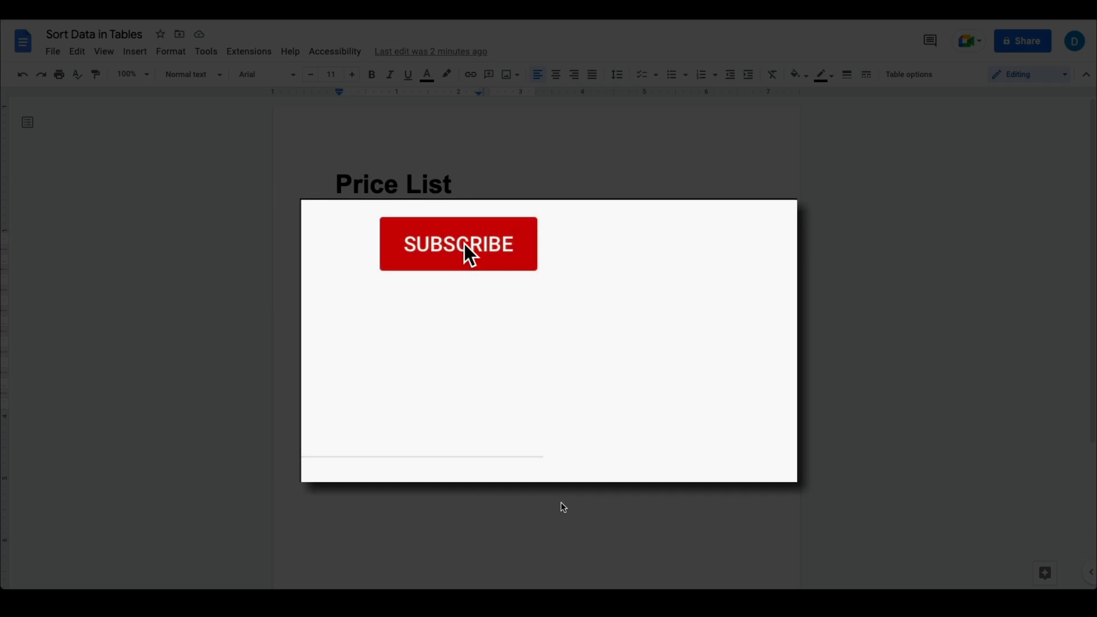
Select the item column from 3-Egg Omelet with Peppers down to Avocado Toast
{"action": "left_click", "coordinate": [458, 243]}
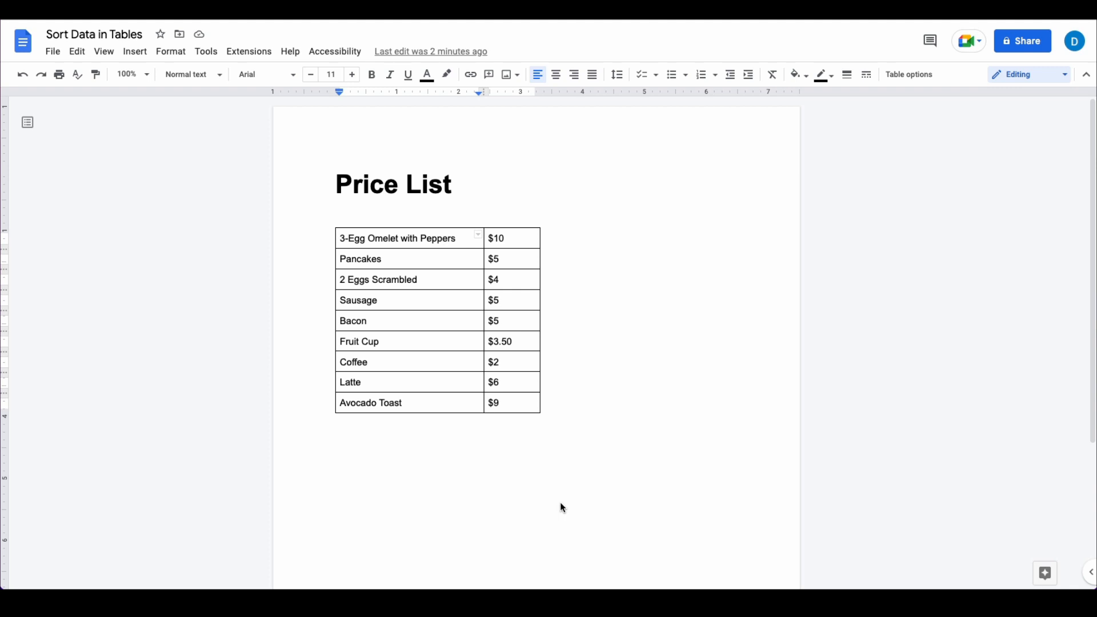
{"action": "mouse_move", "coordinate": [561, 469]}
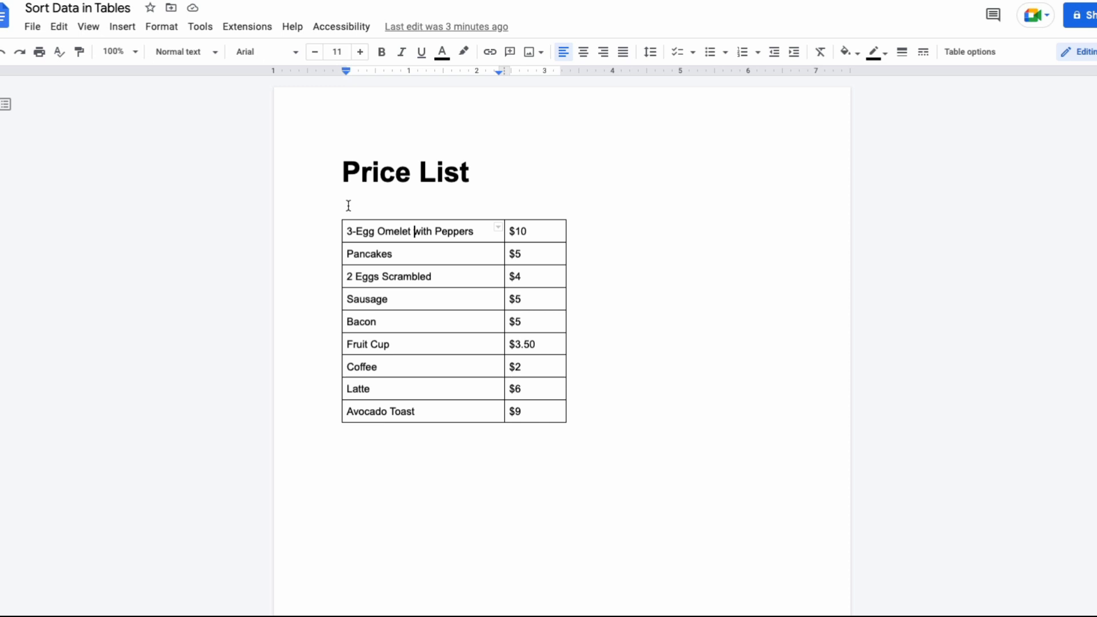
{"action": "scroll", "scroll_direction": "down", "scroll_amount": 3}
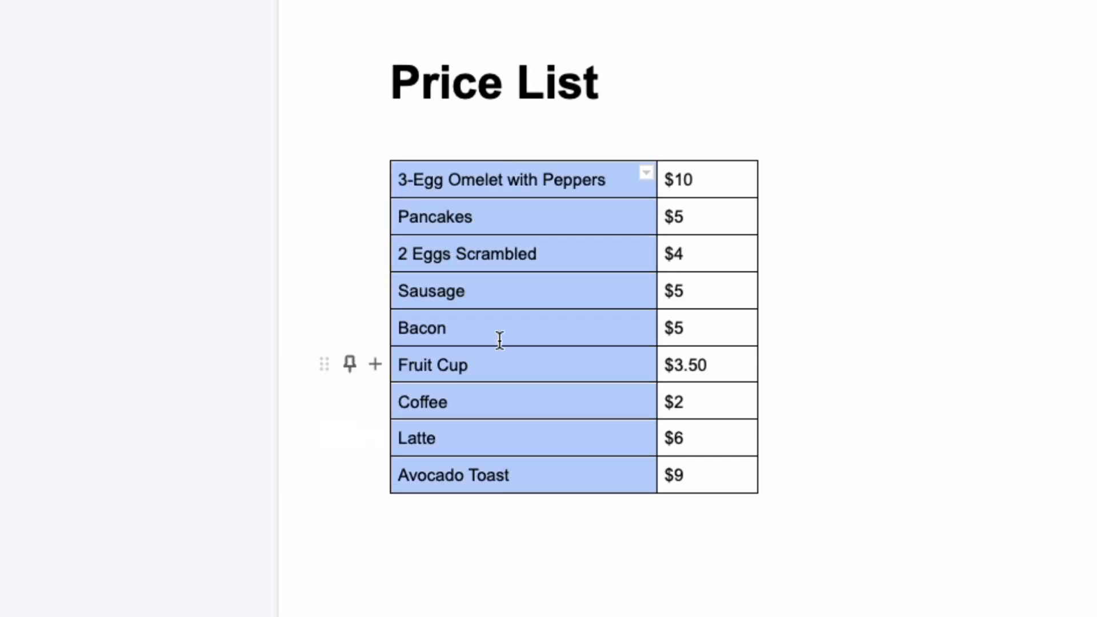
Sort the table ascending by item name via the context menu's Sort table option
{"action": "right_click", "coordinate": [500, 343]}
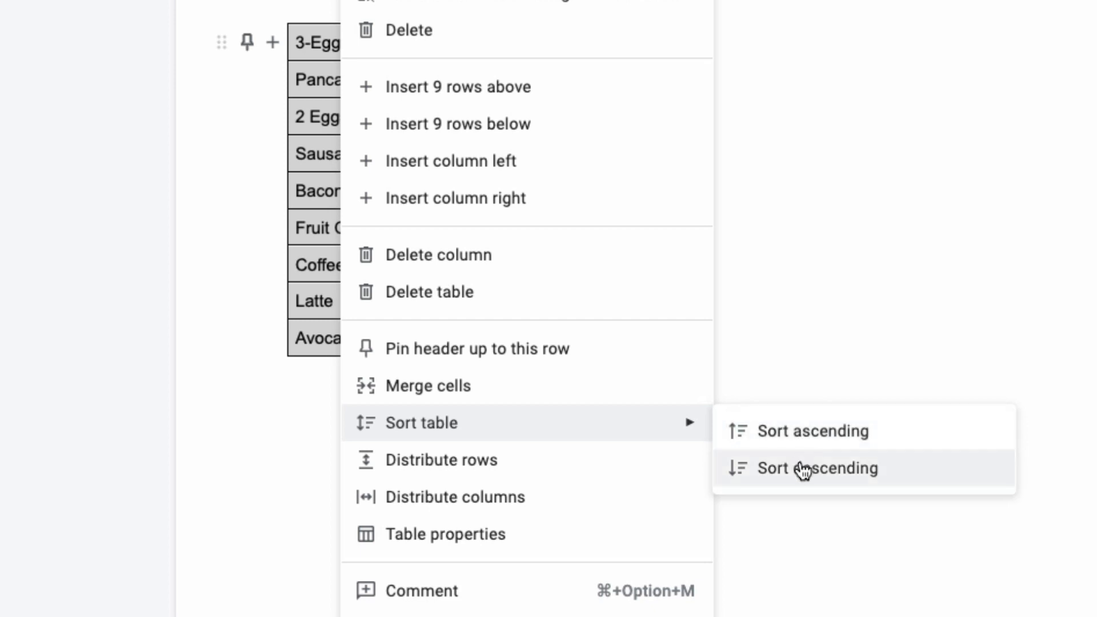
{"action": "mouse_move", "coordinate": [831, 483]}
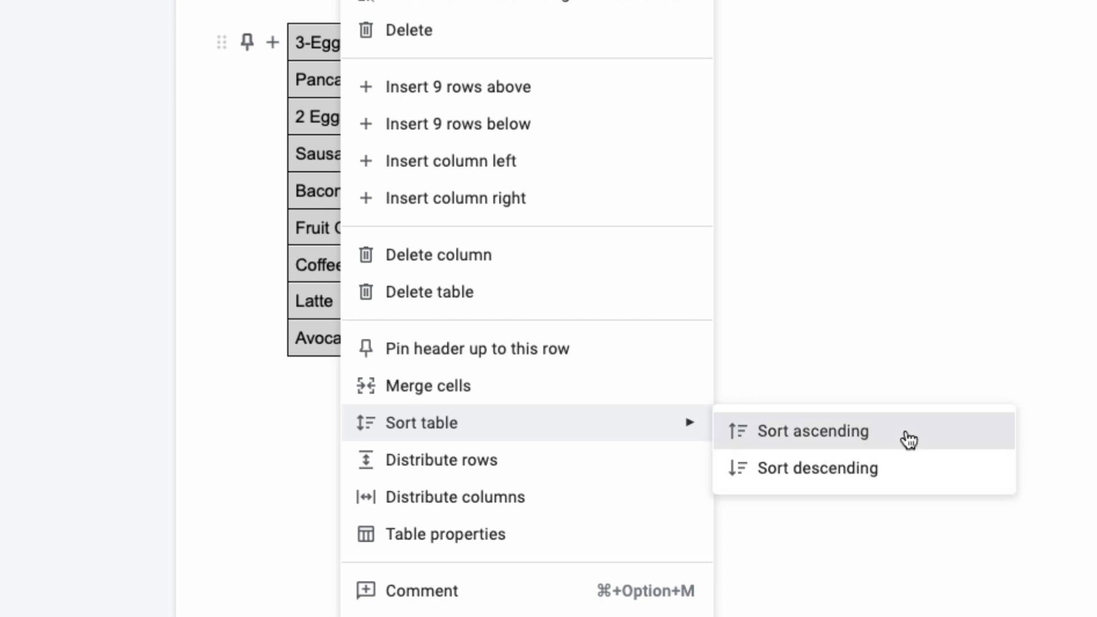
{"action": "left_click", "coordinate": [813, 432]}
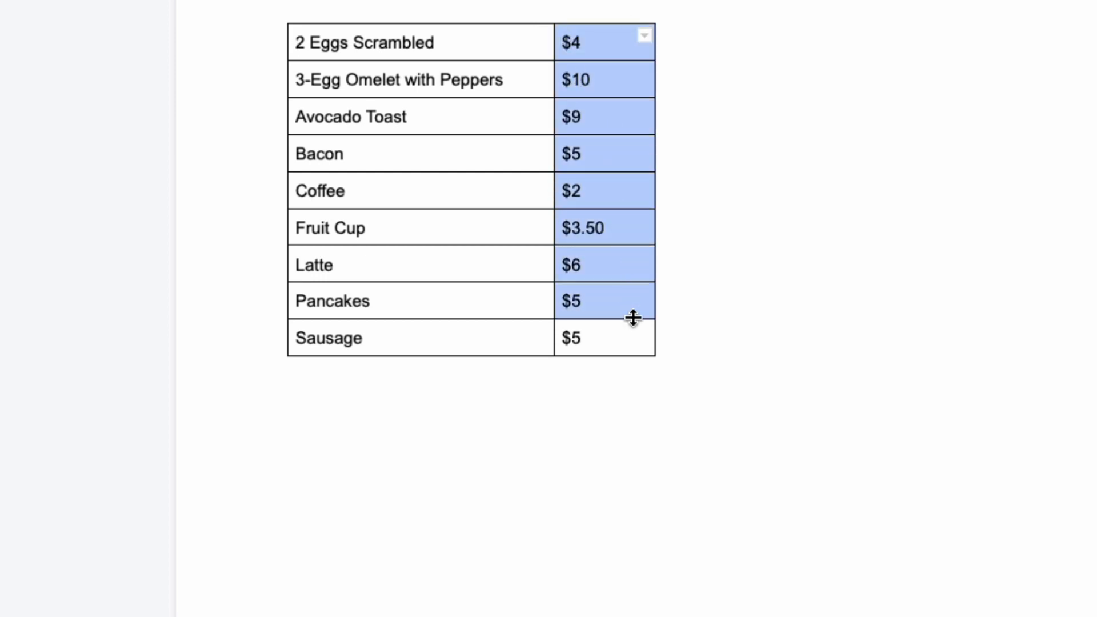
Sort the table ascending by the price column, lowest price first
{"action": "right_click", "coordinate": [580, 55]}
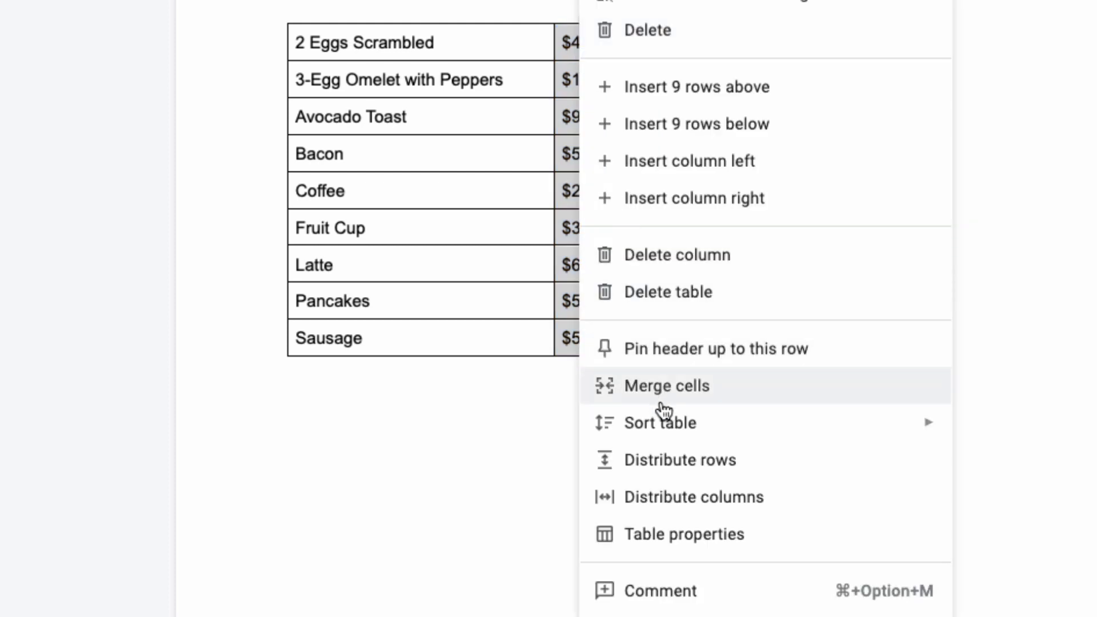
{"action": "mouse_move", "coordinate": [611, 432]}
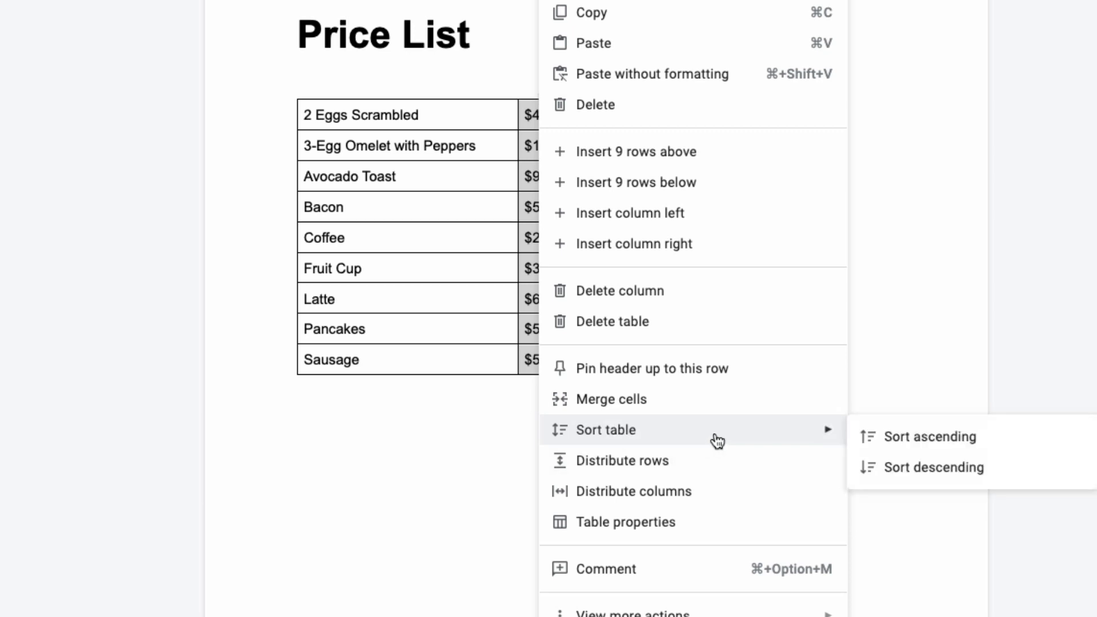
{"action": "mouse_move", "coordinate": [904, 441]}
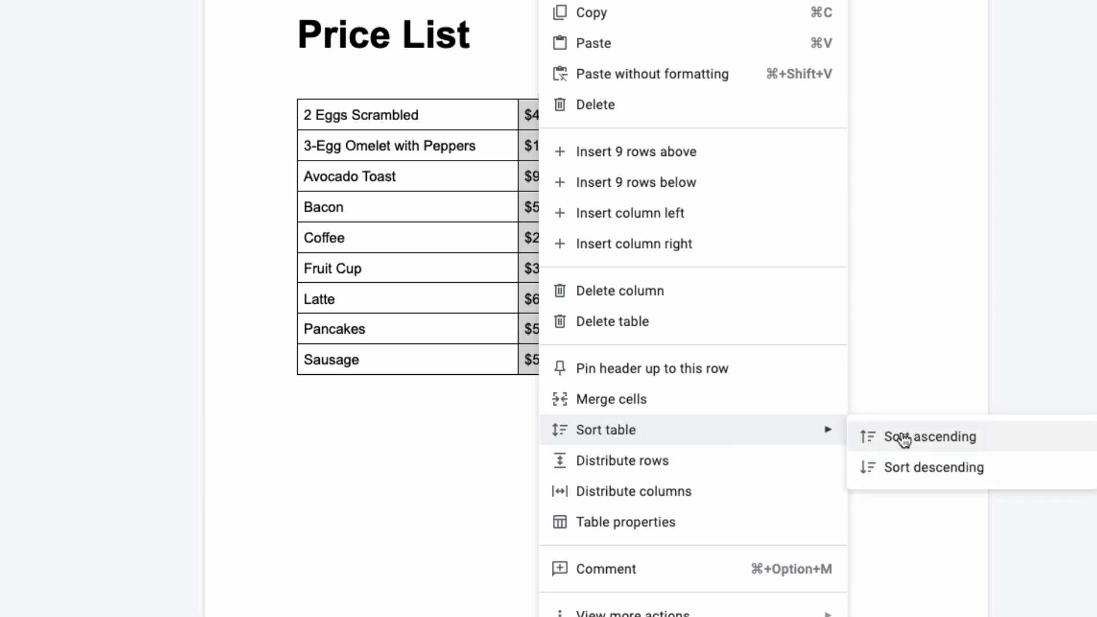
{"action": "left_click", "coordinate": [913, 438]}
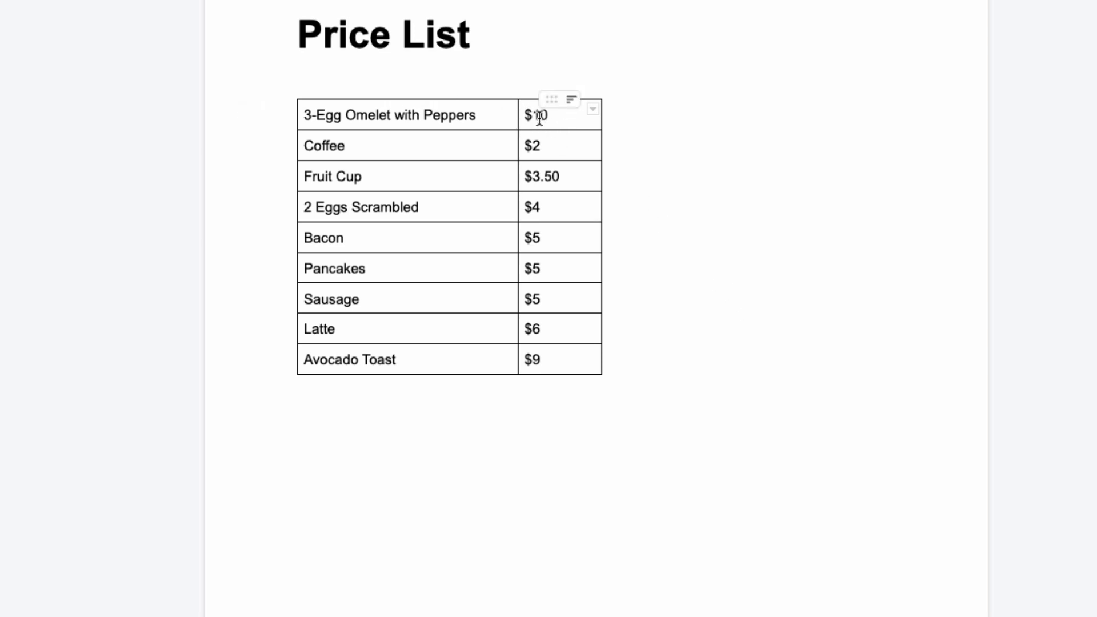
{"action": "left_click", "coordinate": [537, 116]}
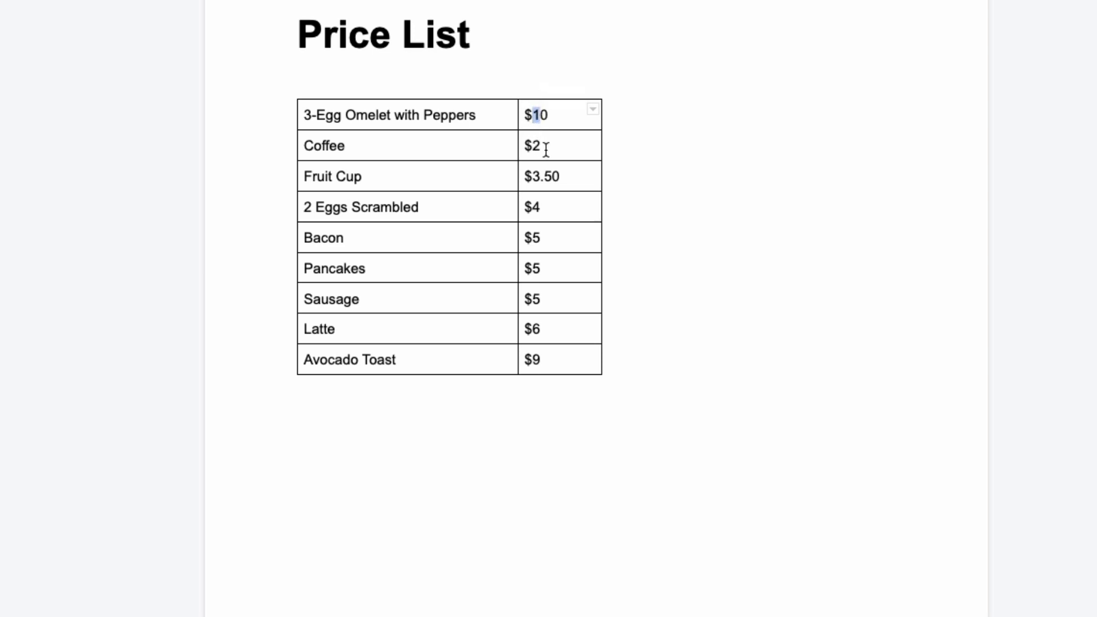
{"action": "mouse_move", "coordinate": [546, 135]}
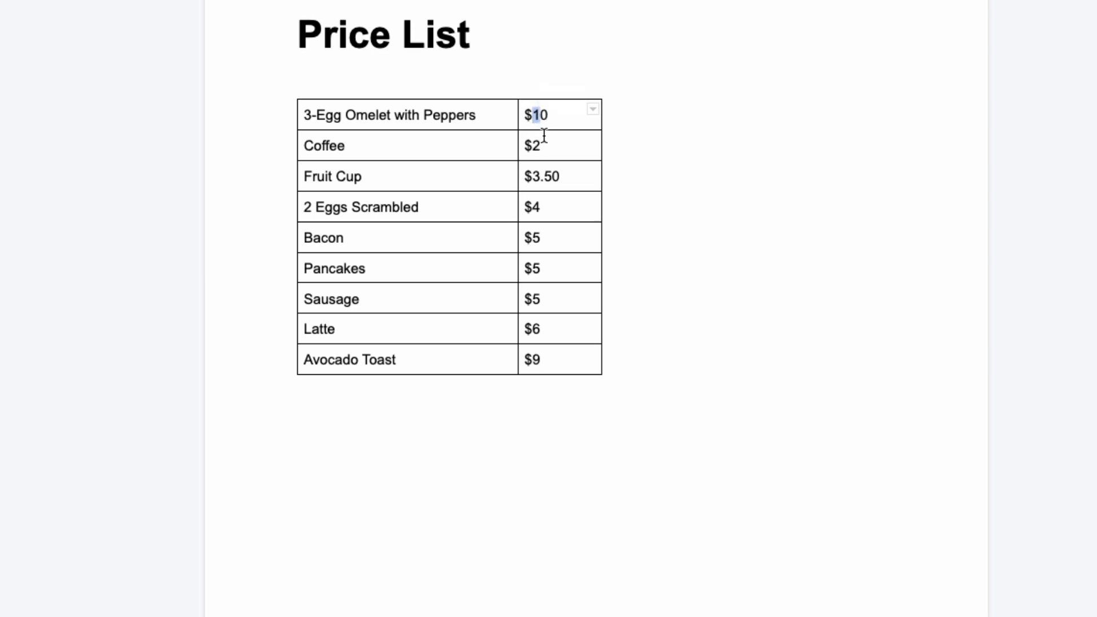